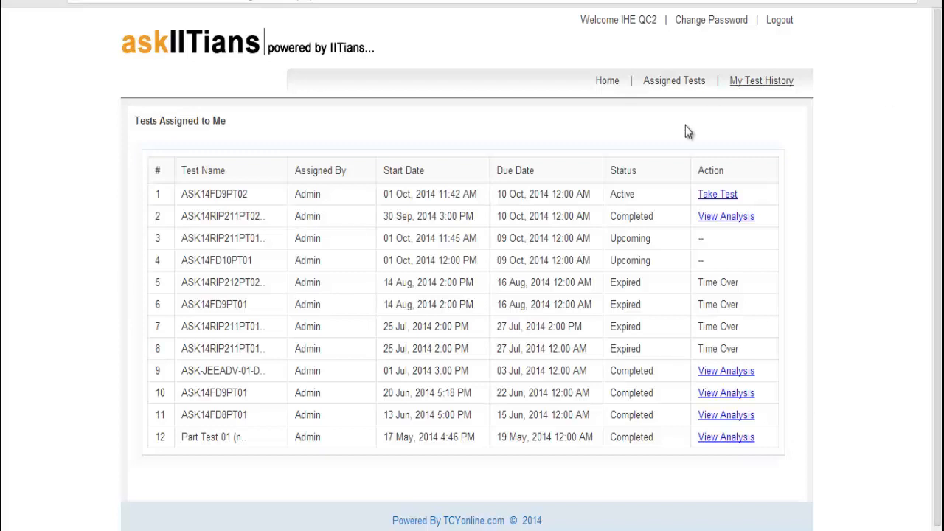
pyautogui.moveTo(562, 410)
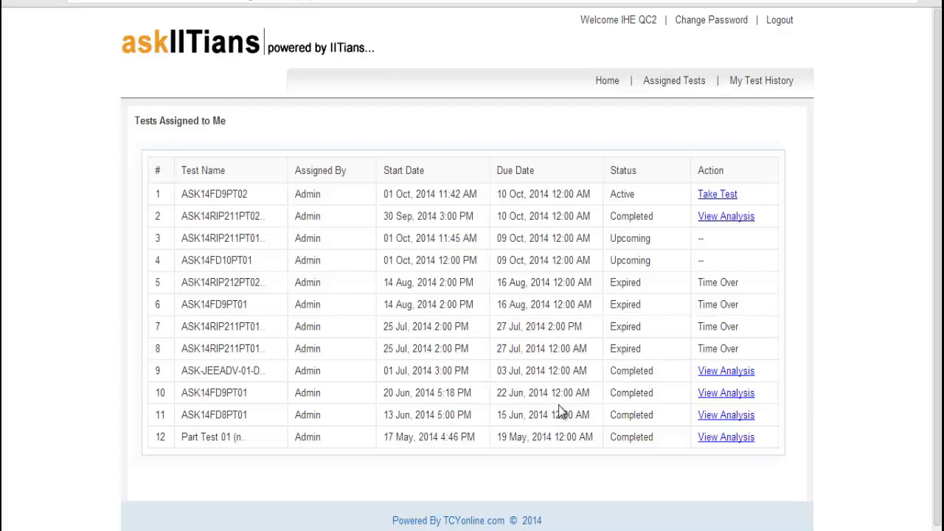
pyautogui.moveTo(714, 236)
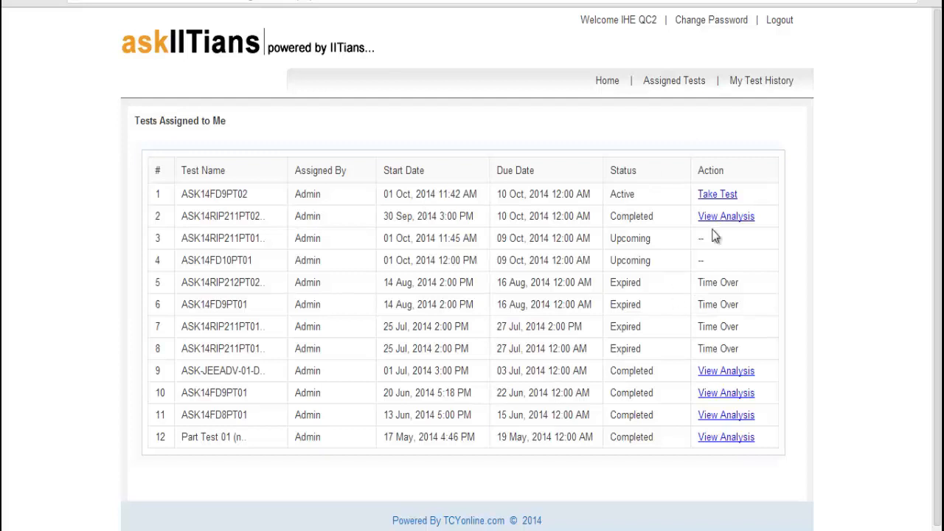
pyautogui.moveTo(641, 203)
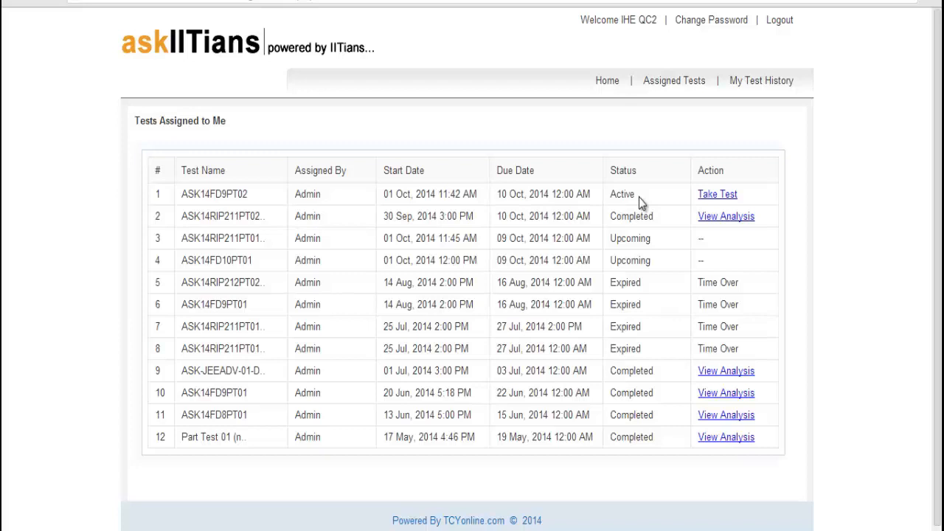
pyautogui.moveTo(466, 209)
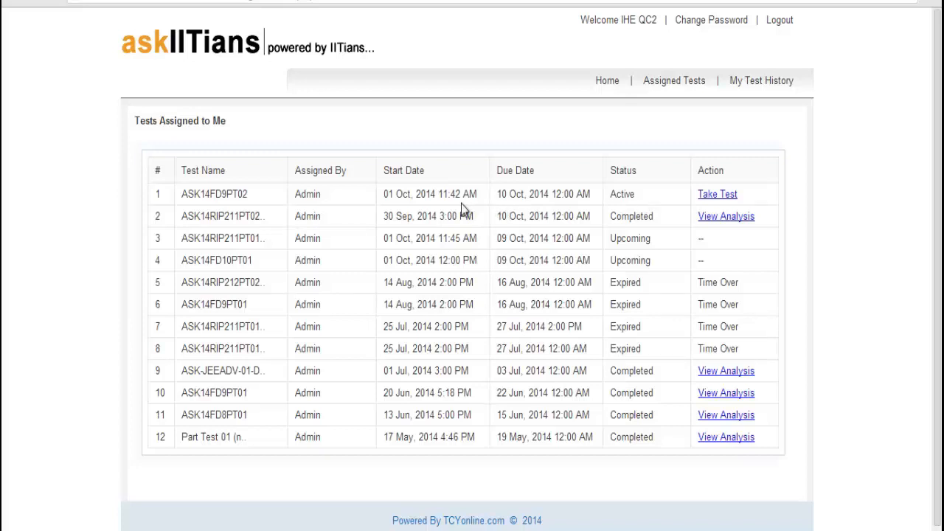
pyautogui.moveTo(556, 238)
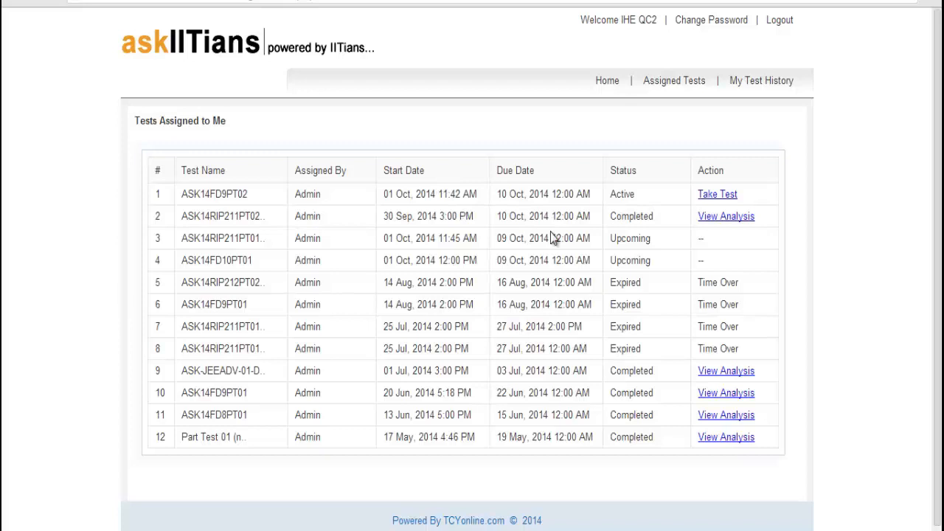
# Launch test ASK14FD9PT02 and begin it once loaded, revealing the 2-hour time notice.
pyautogui.click(717, 195)
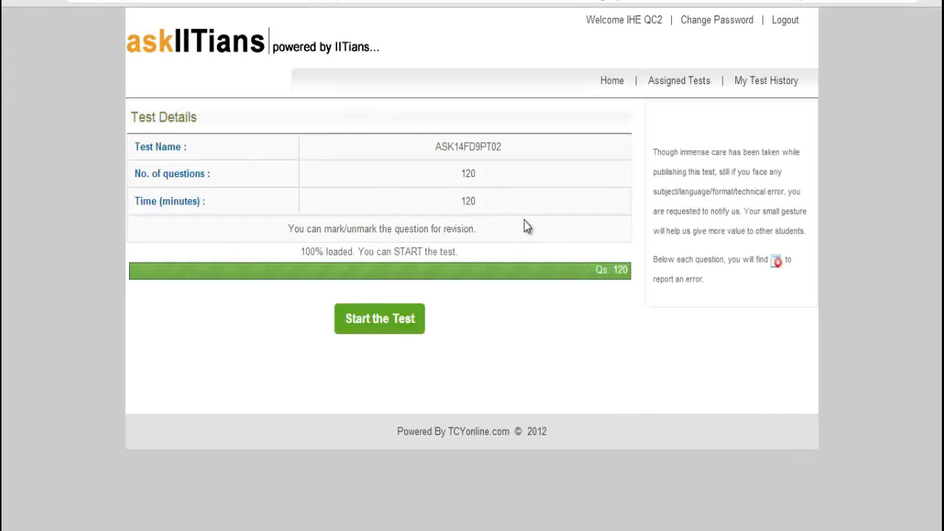
pyautogui.moveTo(328, 254)
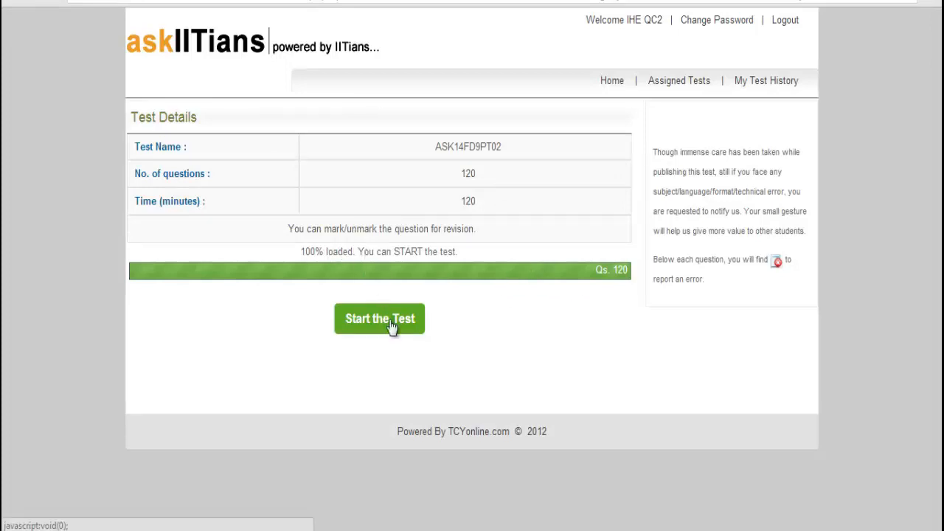
pyautogui.click(379, 318)
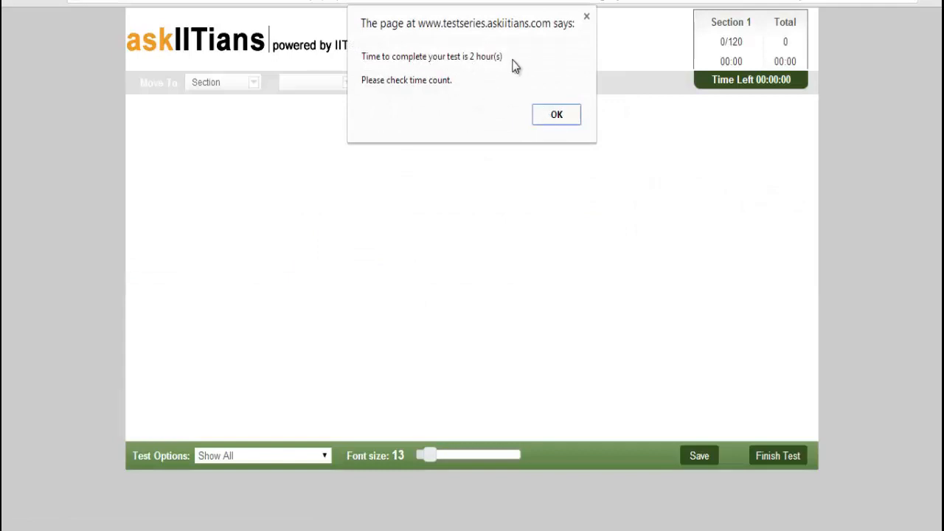
# Dismiss the time notice and adjust the question font size slider until it reads 15.
pyautogui.click(556, 115)
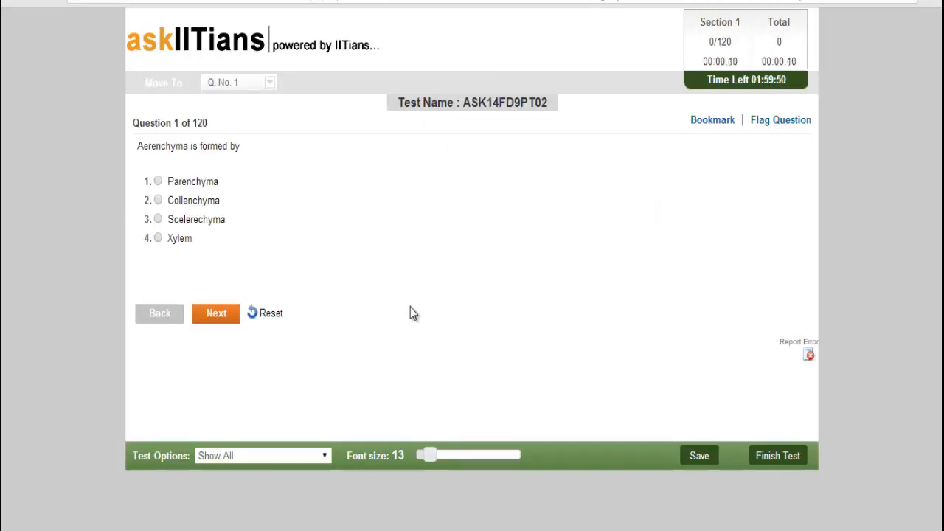
pyautogui.moveTo(427, 454); pyautogui.dragTo(480, 454)
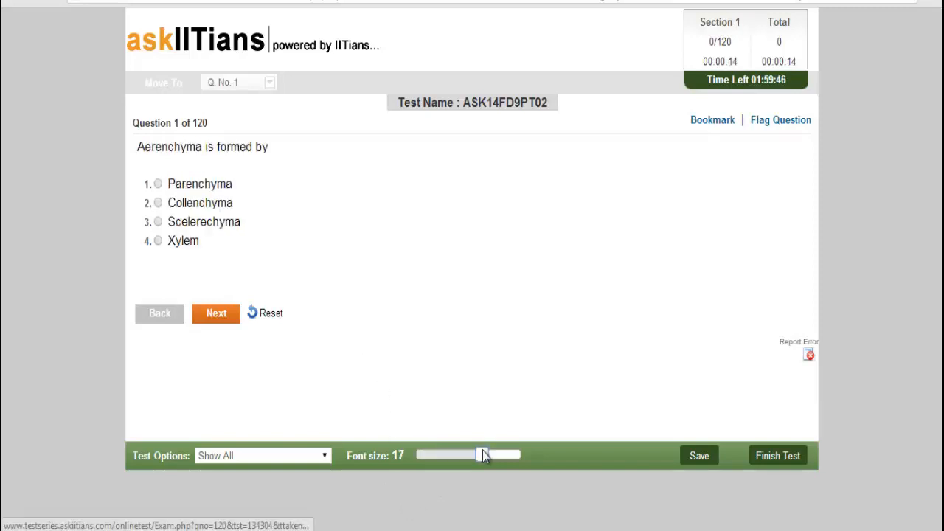
pyautogui.moveTo(484, 454); pyautogui.dragTo(443, 454)
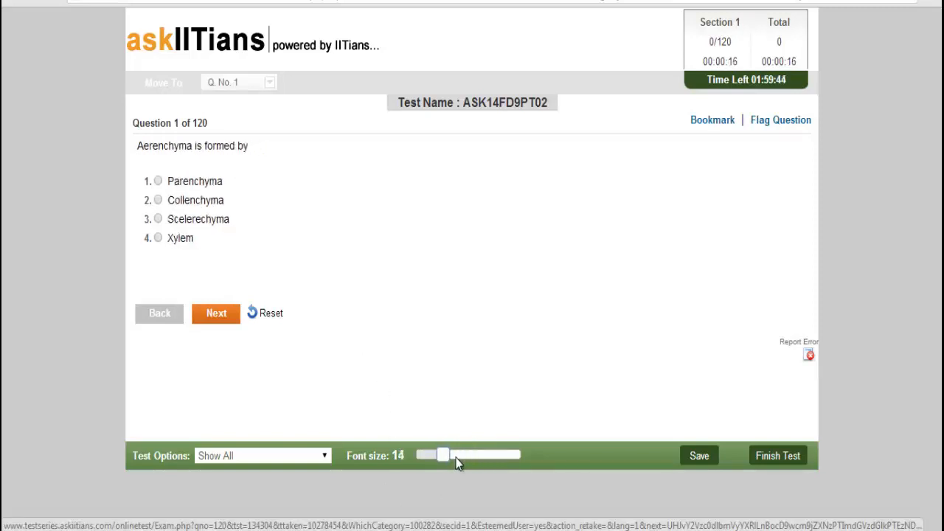
pyautogui.moveTo(442, 455); pyautogui.dragTo(470, 454)
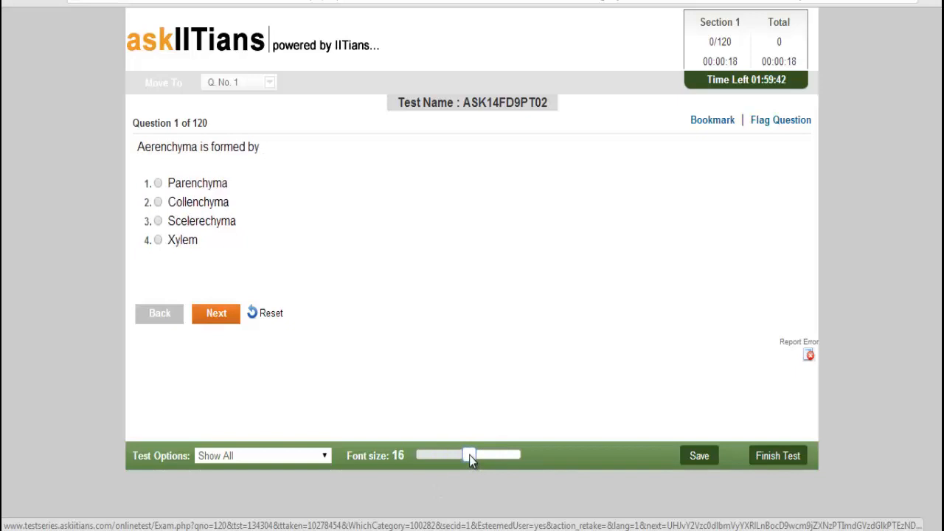
pyautogui.moveTo(471, 454); pyautogui.dragTo(457, 454)
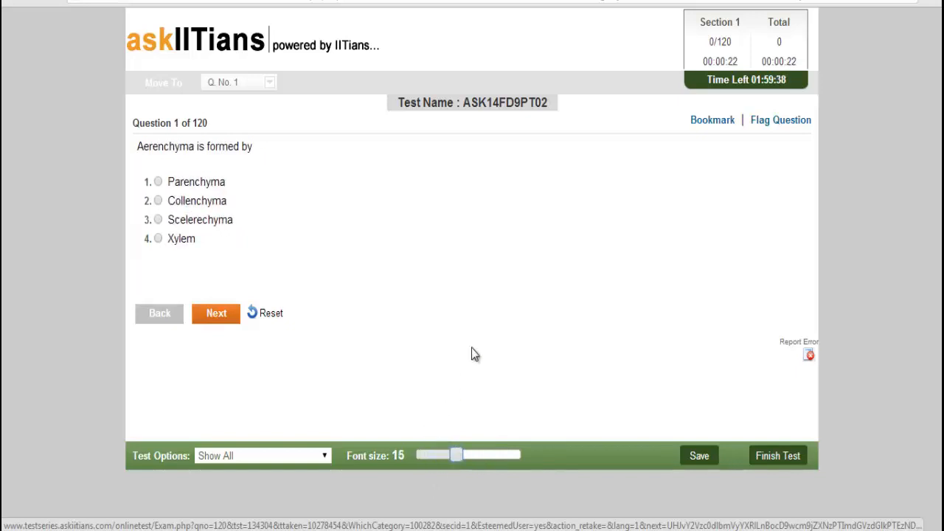
pyautogui.moveTo(673, 254)
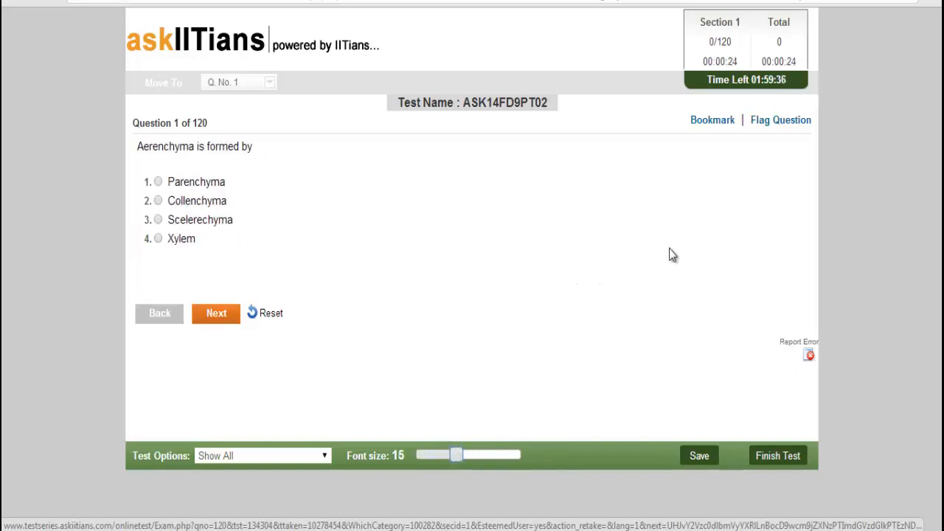
pyautogui.moveTo(774, 56)
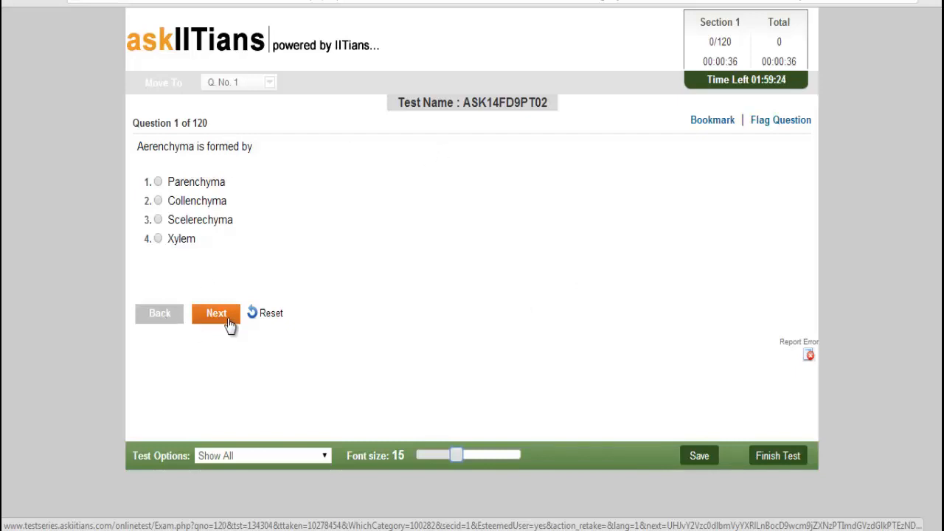
# Advance to question 2, then jump to question 10 via the Move To dropdown.
pyautogui.click(216, 313)
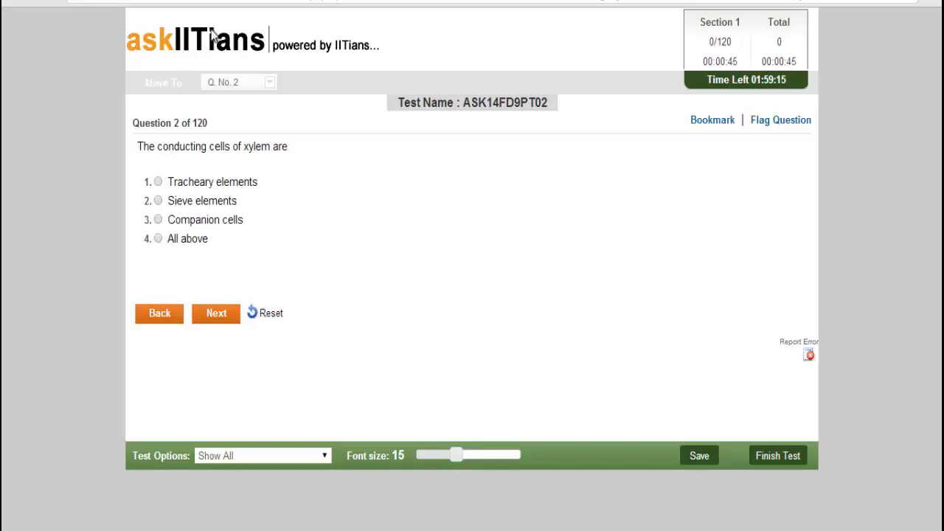
pyautogui.moveTo(317, 88)
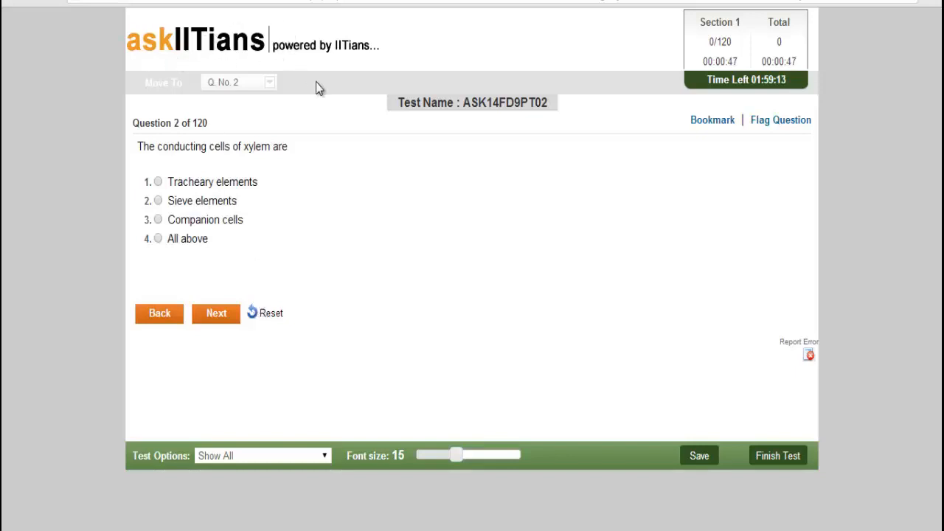
pyautogui.moveTo(265, 104)
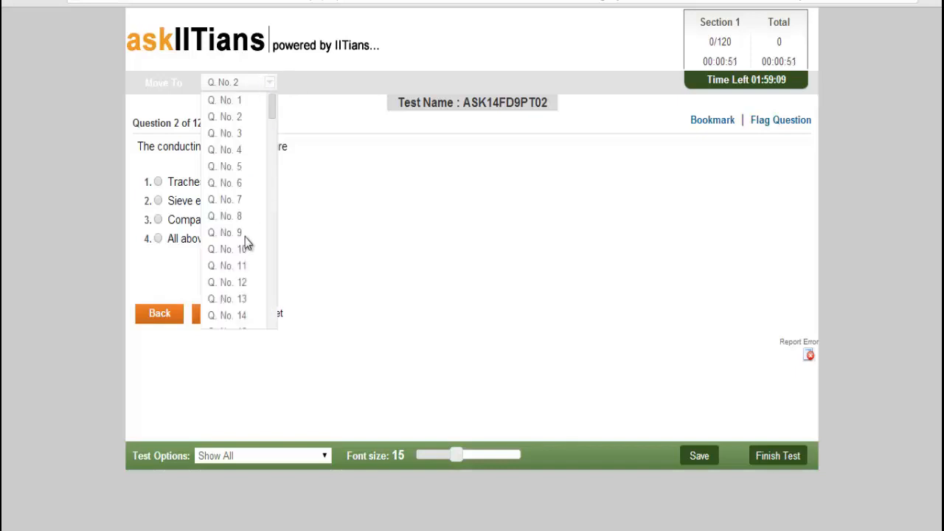
pyautogui.click(230, 247)
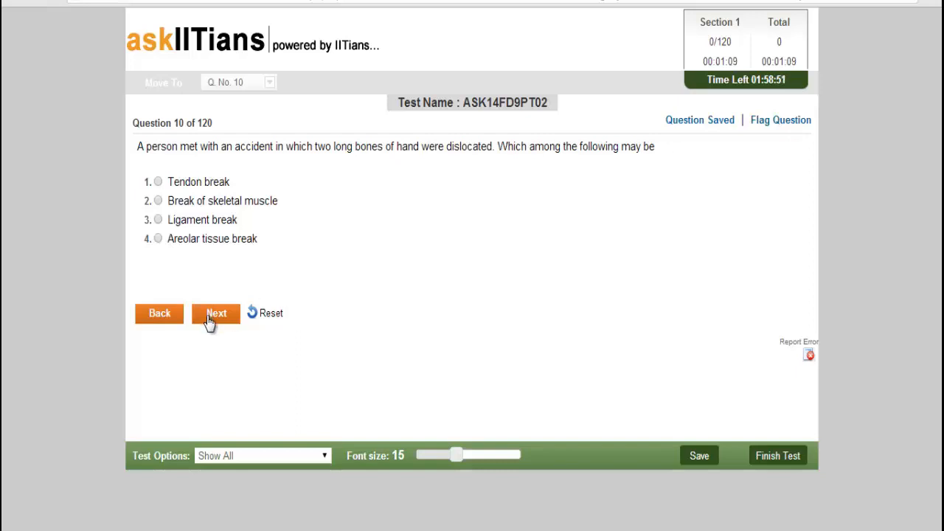
pyautogui.moveTo(227, 367)
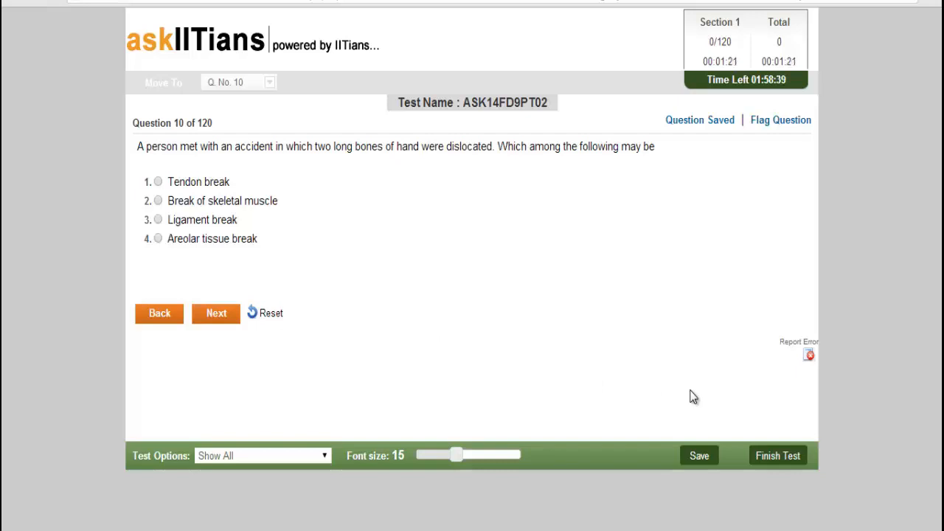
pyautogui.moveTo(360, 484)
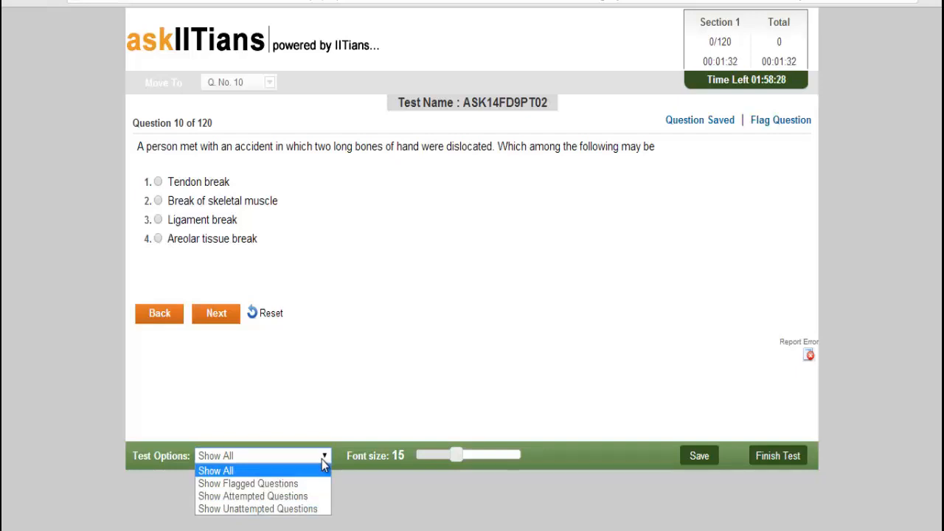
pyautogui.moveTo(628, 369)
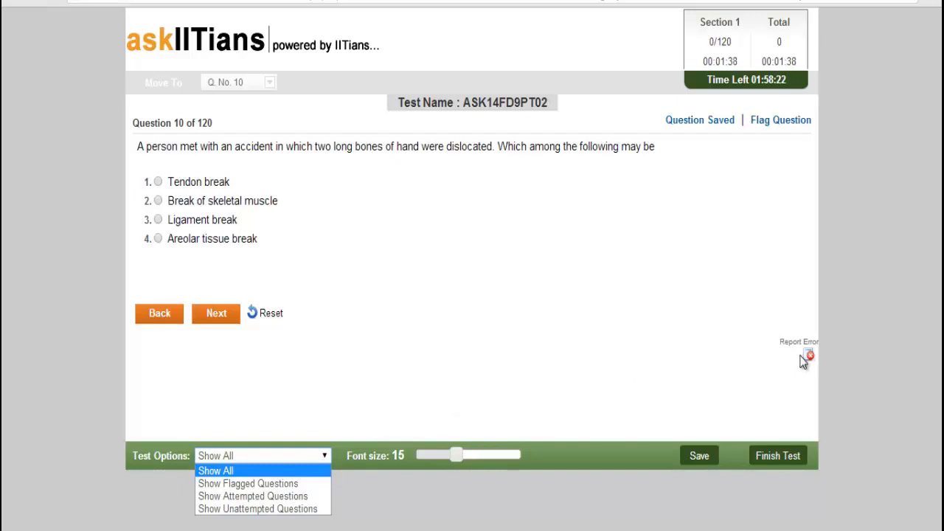
pyautogui.moveTo(810, 360)
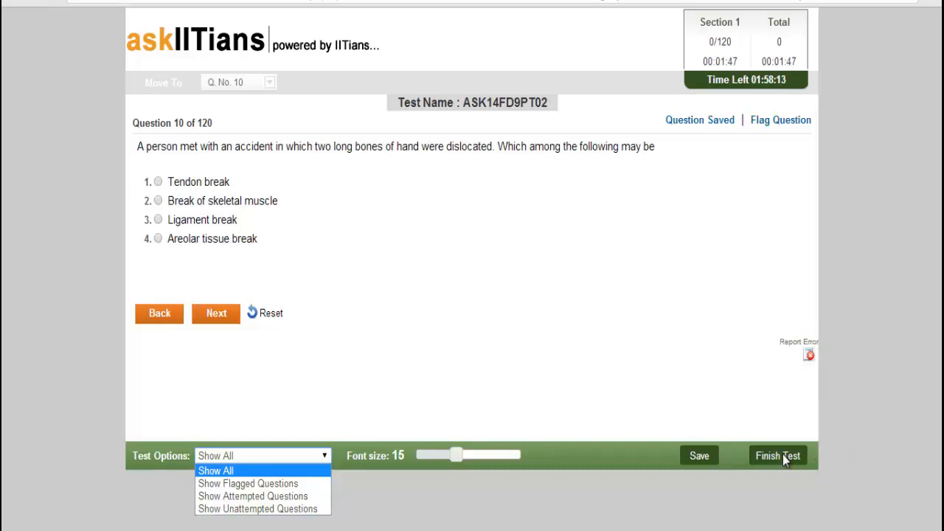
# Finish the test and confirm, showing the score card with 0 of 120 attempted.
pyautogui.click(787, 456)
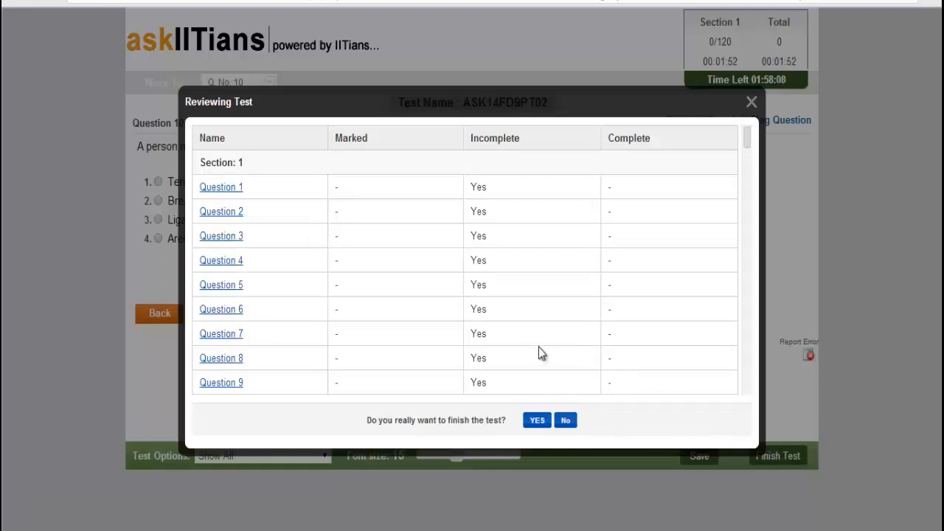
pyautogui.moveTo(584, 308)
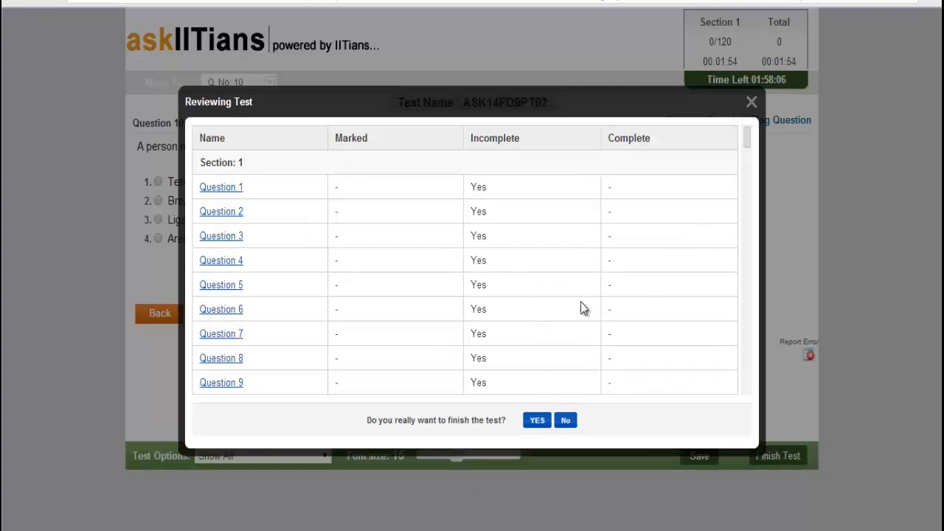
pyautogui.moveTo(611, 381)
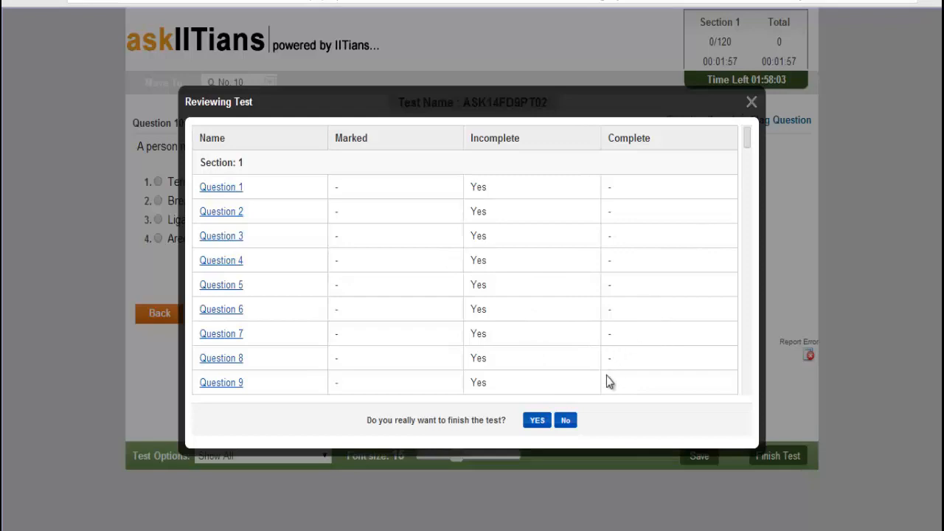
pyautogui.click(537, 419)
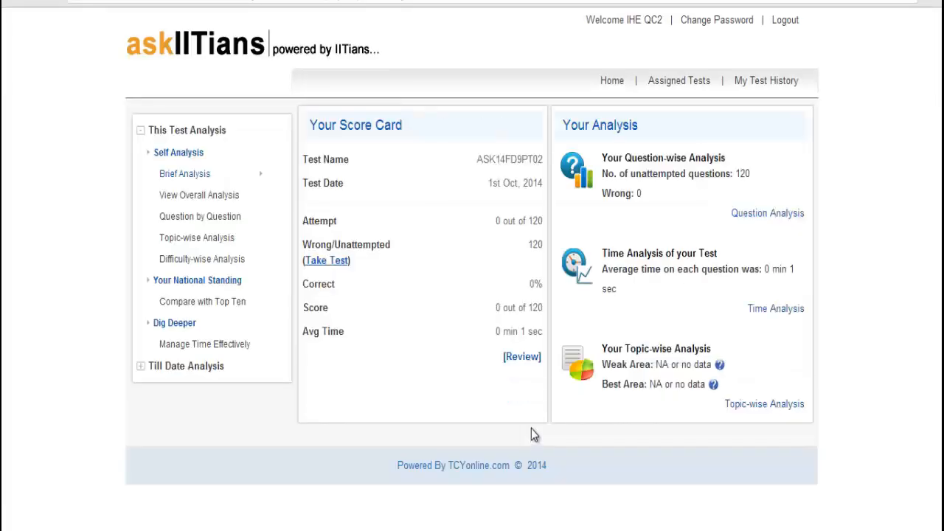
pyautogui.moveTo(555, 415)
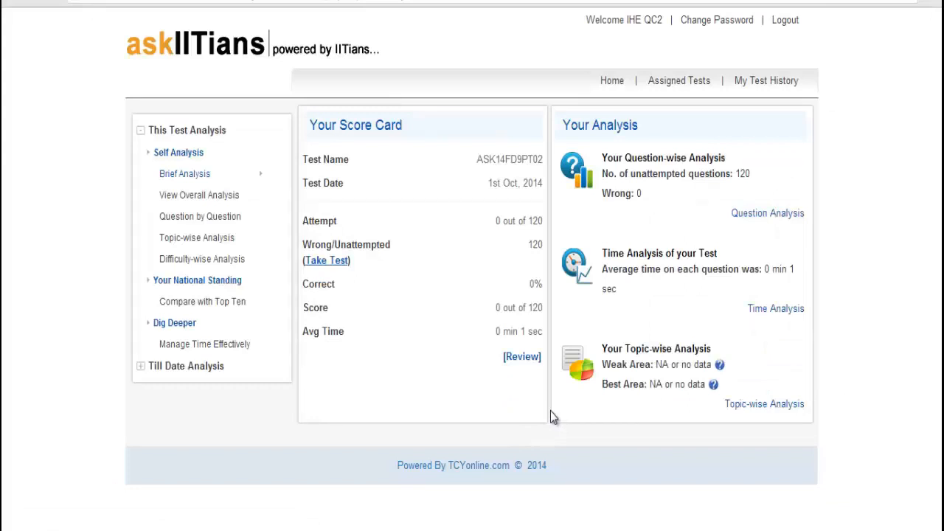